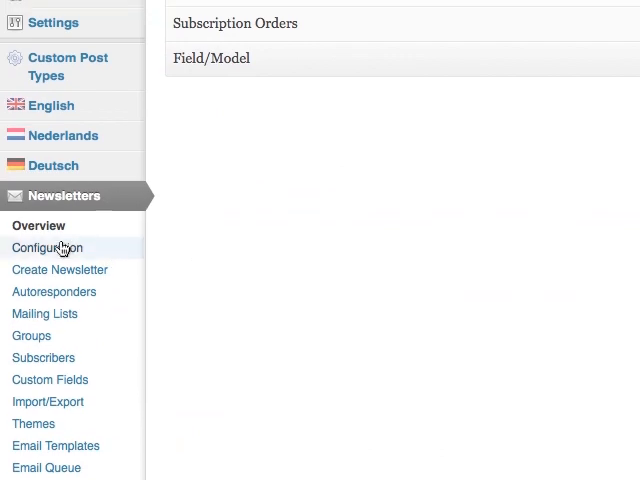
Step: Open the Newsletters Configuration settings page
{"action": "left_click", "coordinate": [47, 247]}
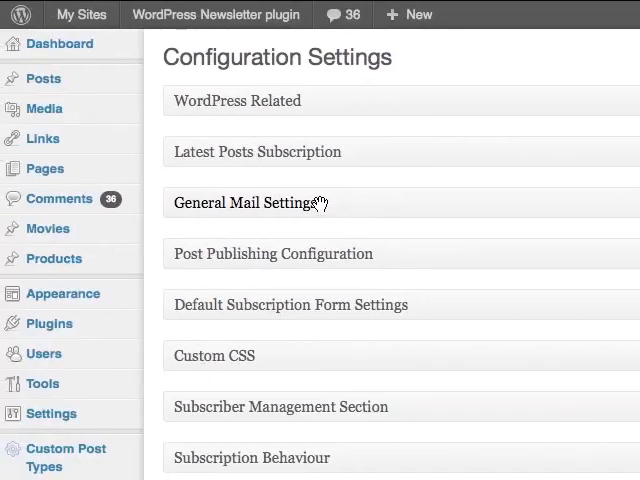
Step: Expand General Mail Settings and set Mail Type to Gmail SMTP
{"action": "left_click", "coordinate": [246, 203]}
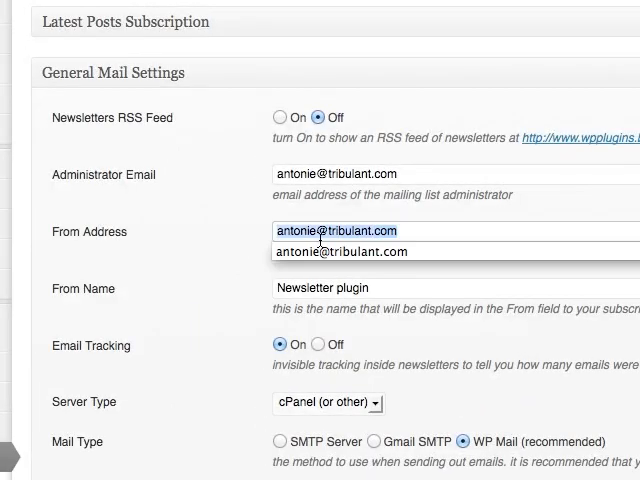
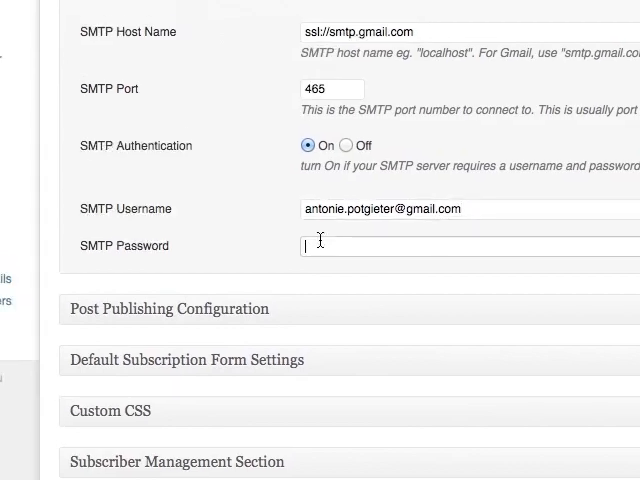
Step: In Bounce Configuration, type a new Bounce Receival Email address starting 'antonie.'
{"action": "scroll", "scroll_direction": "down", "scroll_amount": 3}
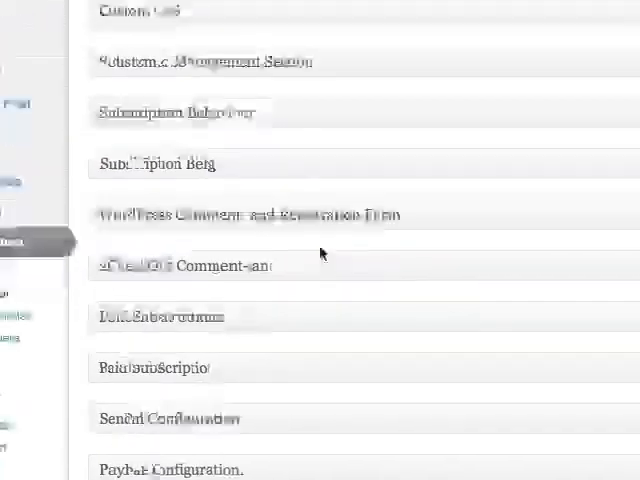
{"action": "scroll", "scroll_direction": "down", "scroll_amount": 3}
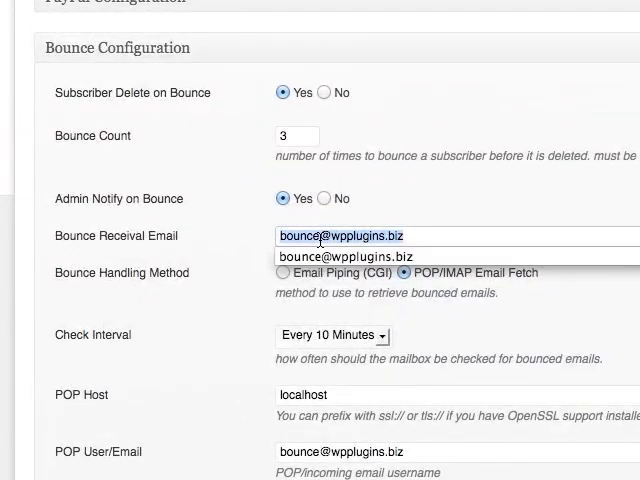
{"action": "type", "text": "antonie."}
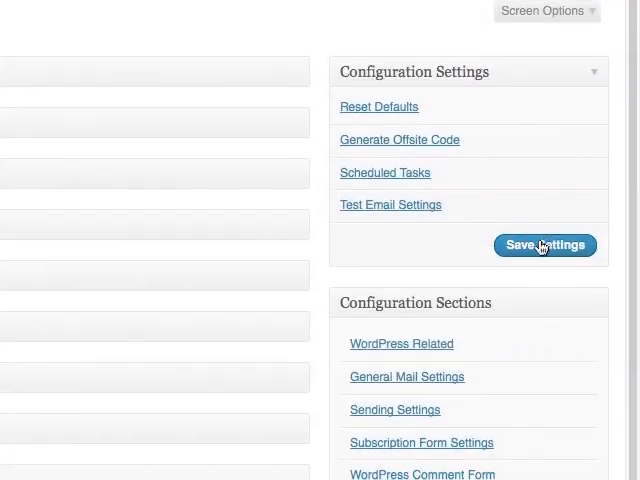
{"action": "left_click", "coordinate": [545, 245]}
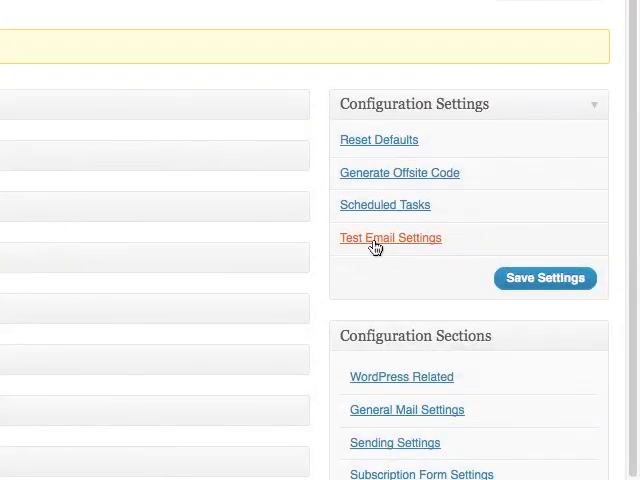
{"action": "left_click", "coordinate": [391, 238]}
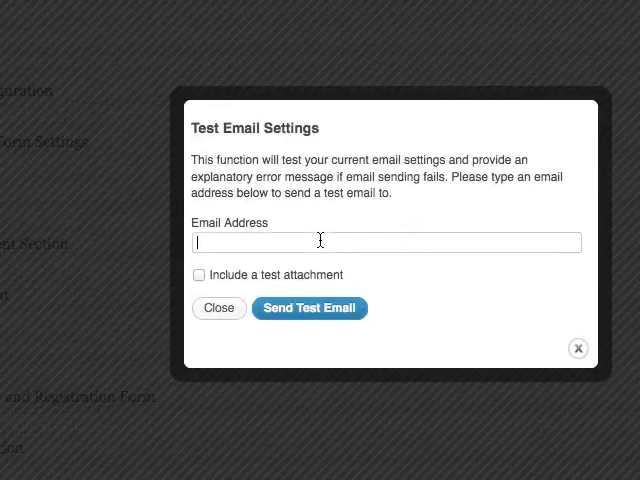
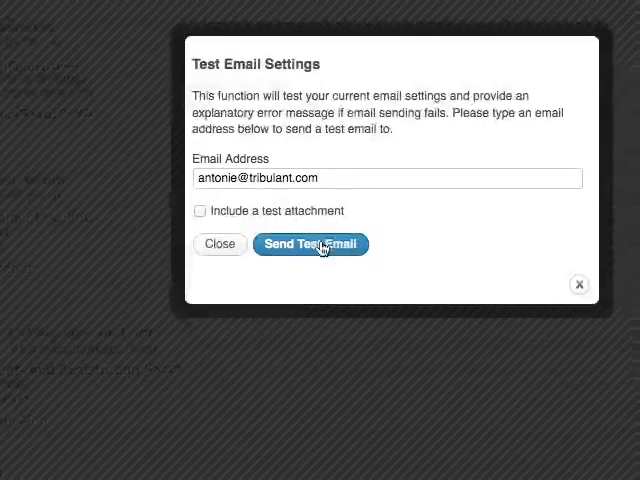